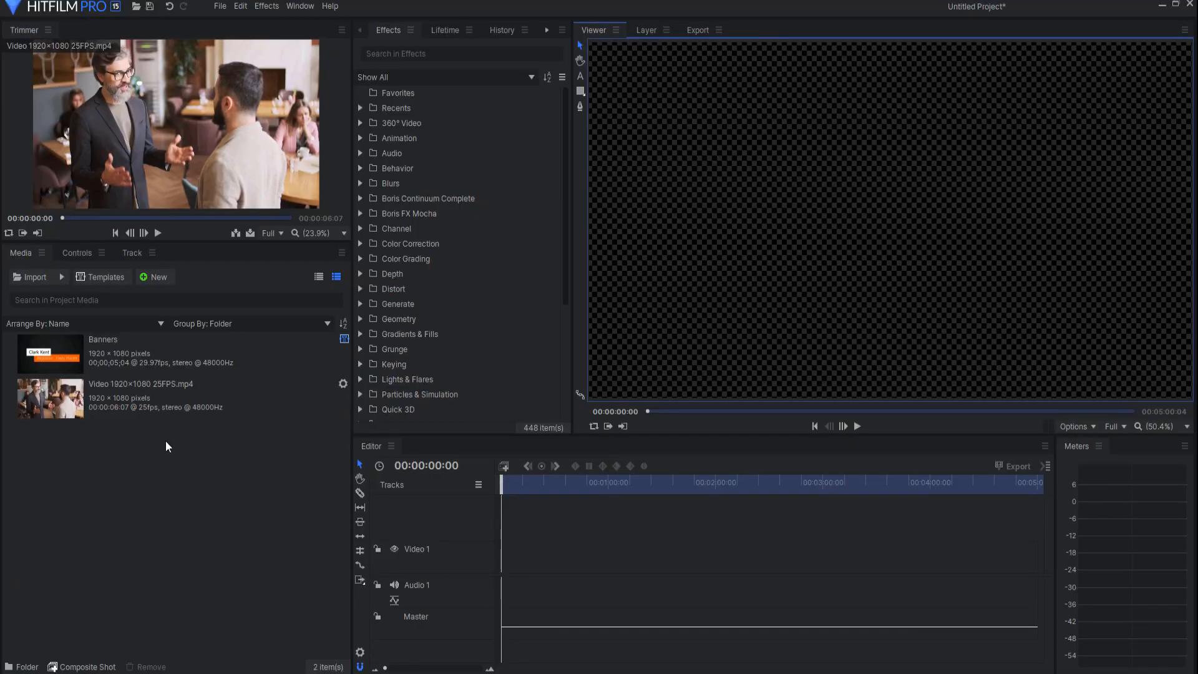
pyautogui.moveTo(113, 15)
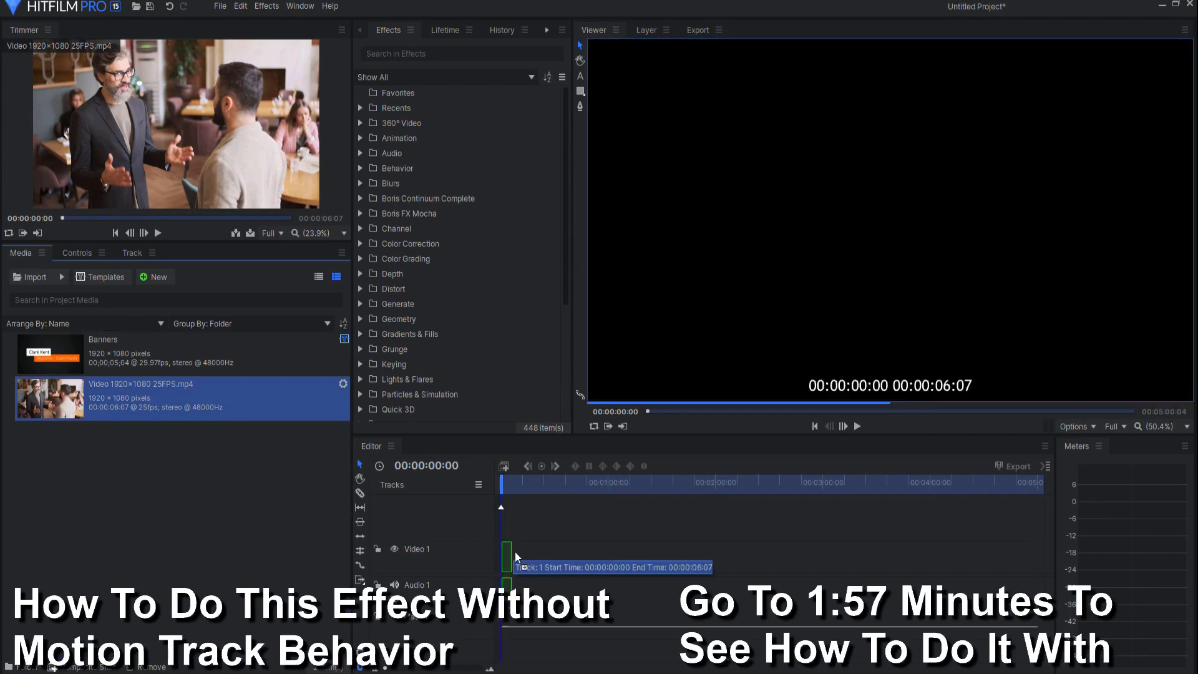
# Drop the restaurant video clip onto the Video 1 track of the editor timeline.
pyautogui.click(506, 556)
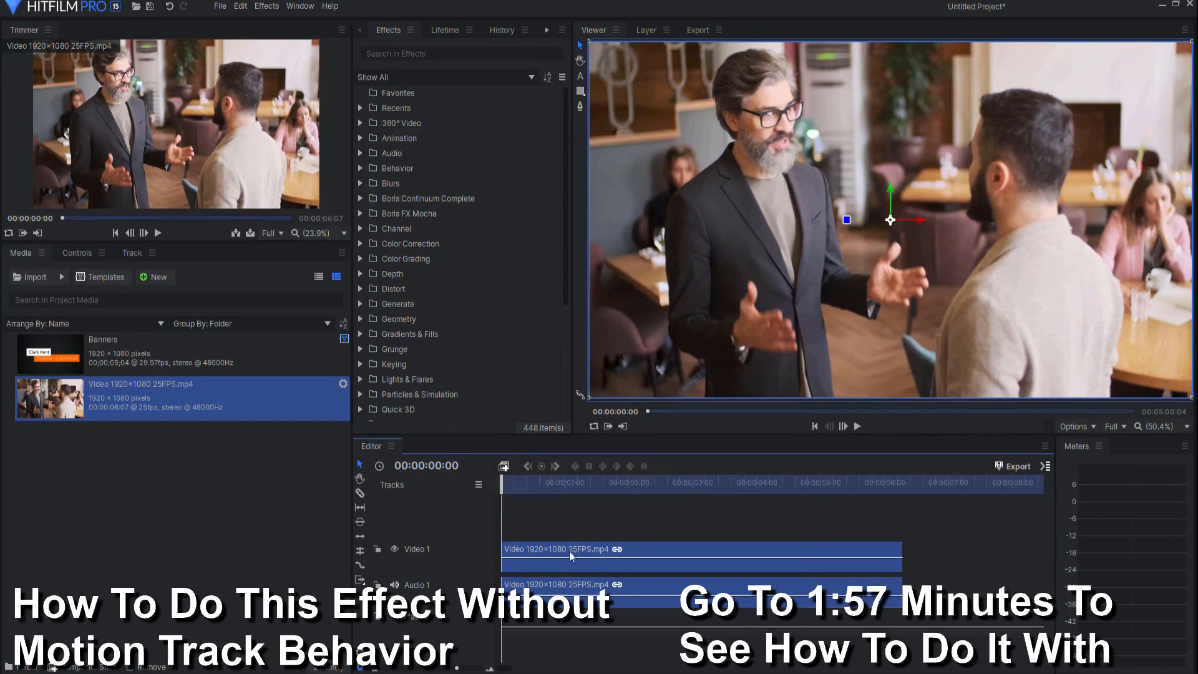
# Convert the restaurant clip into a composite shot via Make Composite Shot and confirm.
pyautogui.rightClick(569, 555)
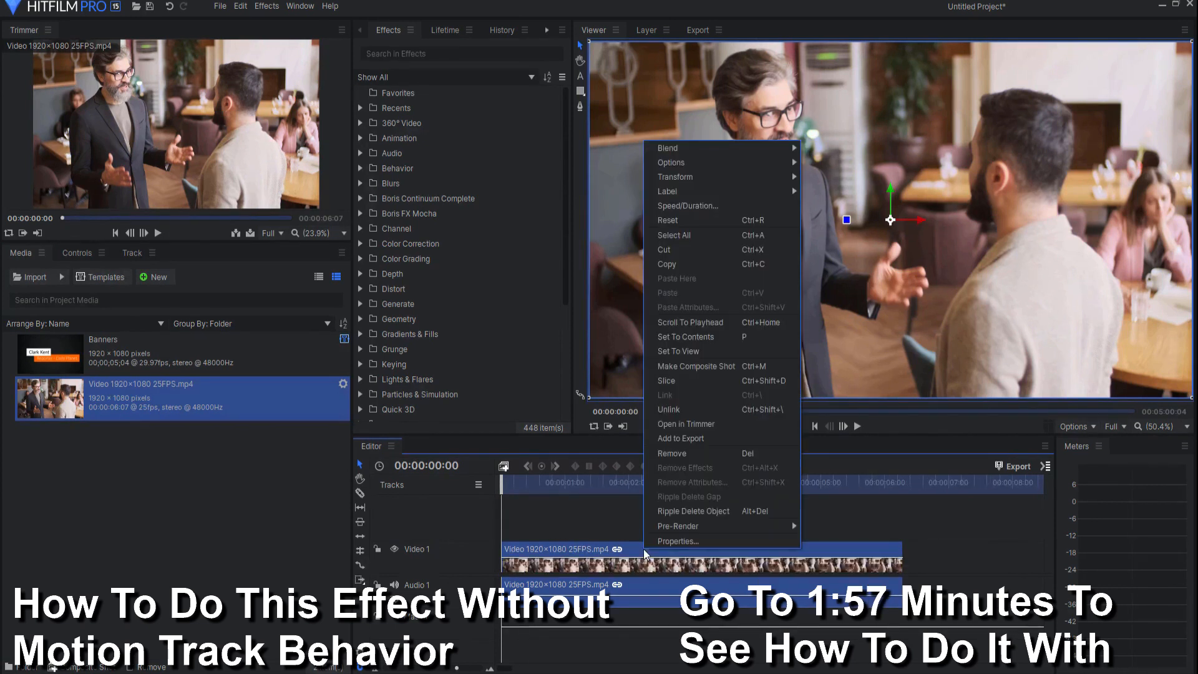
pyautogui.click(696, 366)
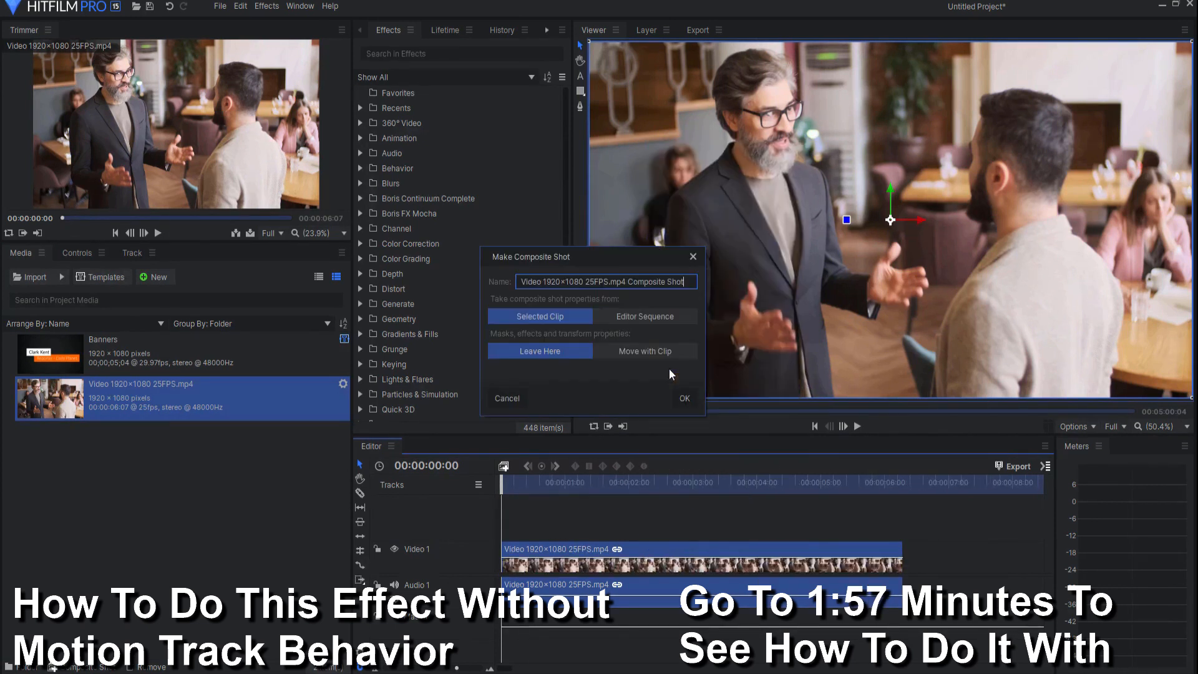
pyautogui.click(681, 398)
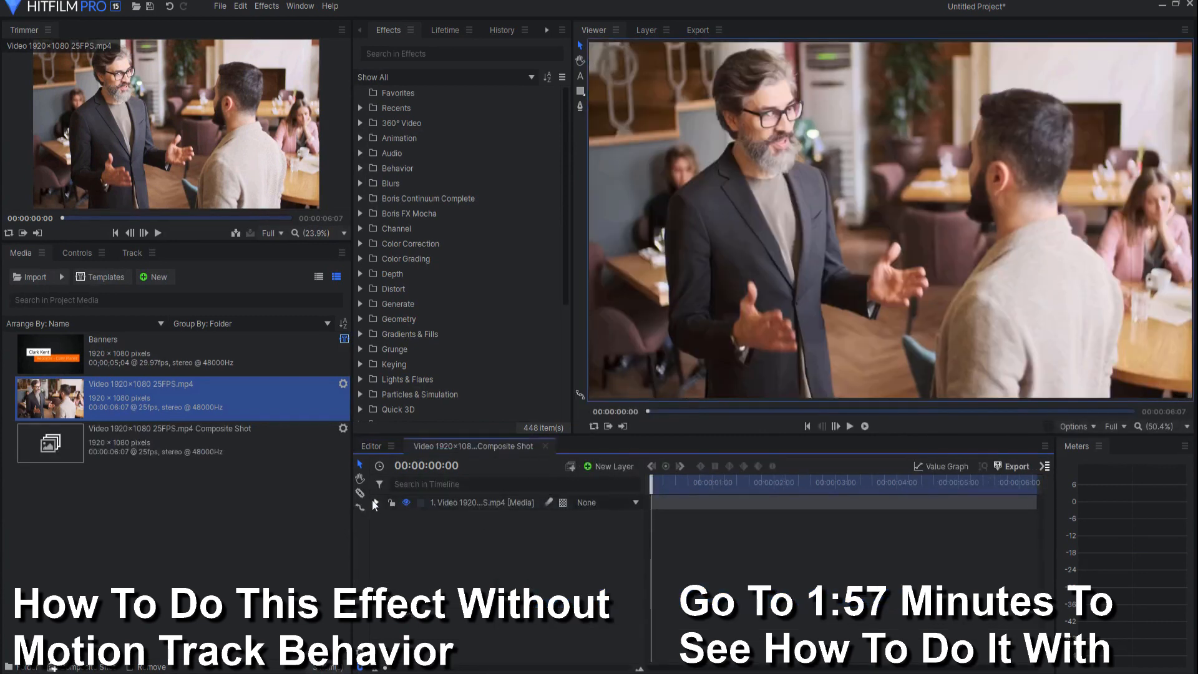
# Add a point tracker on the older man's beard and track it forward to the clip's end.
pyautogui.click(376, 501)
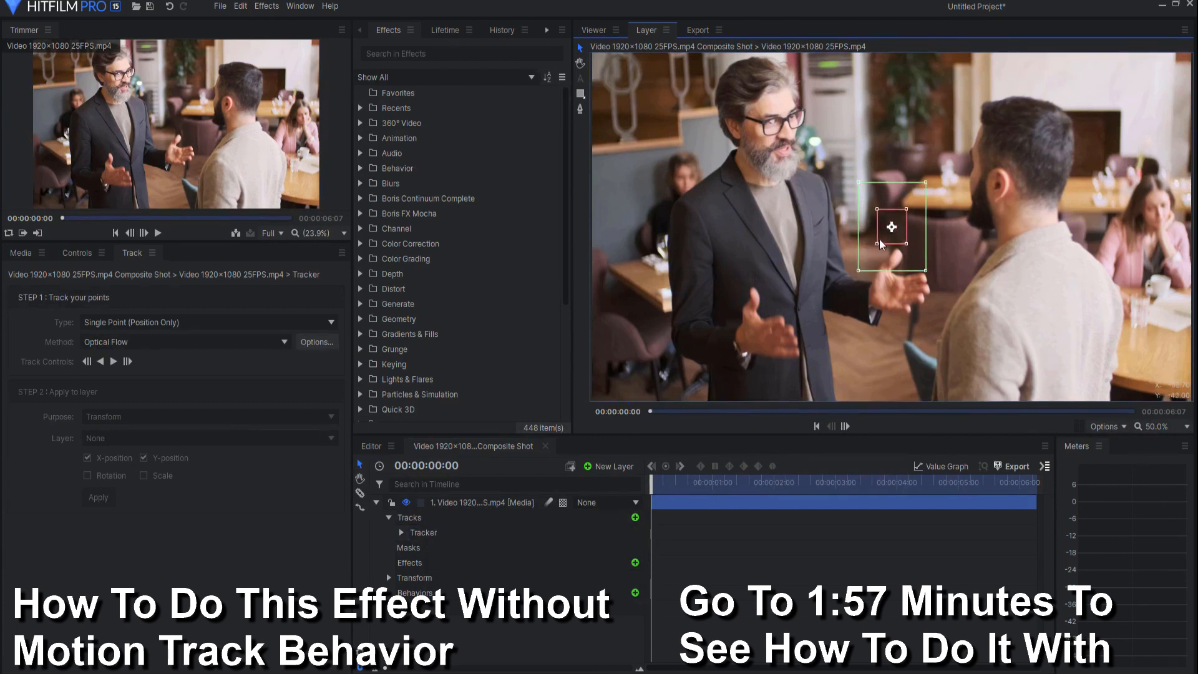
pyautogui.moveTo(892, 226); pyautogui.dragTo(763, 163)
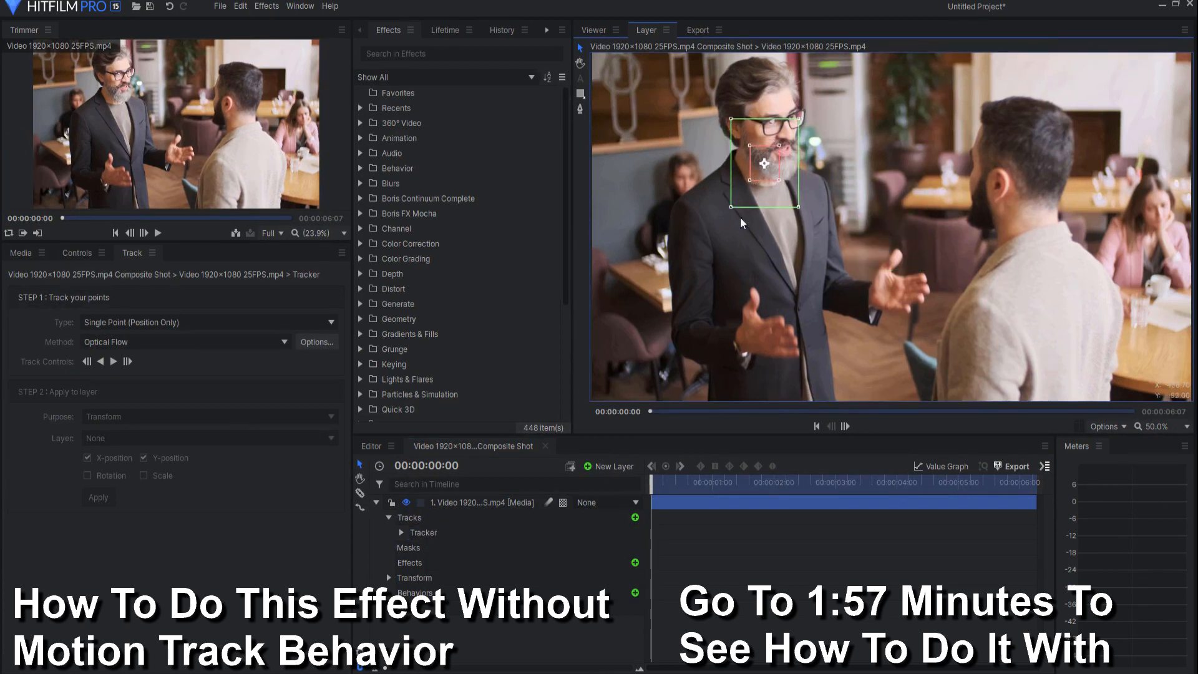
pyautogui.click(113, 361)
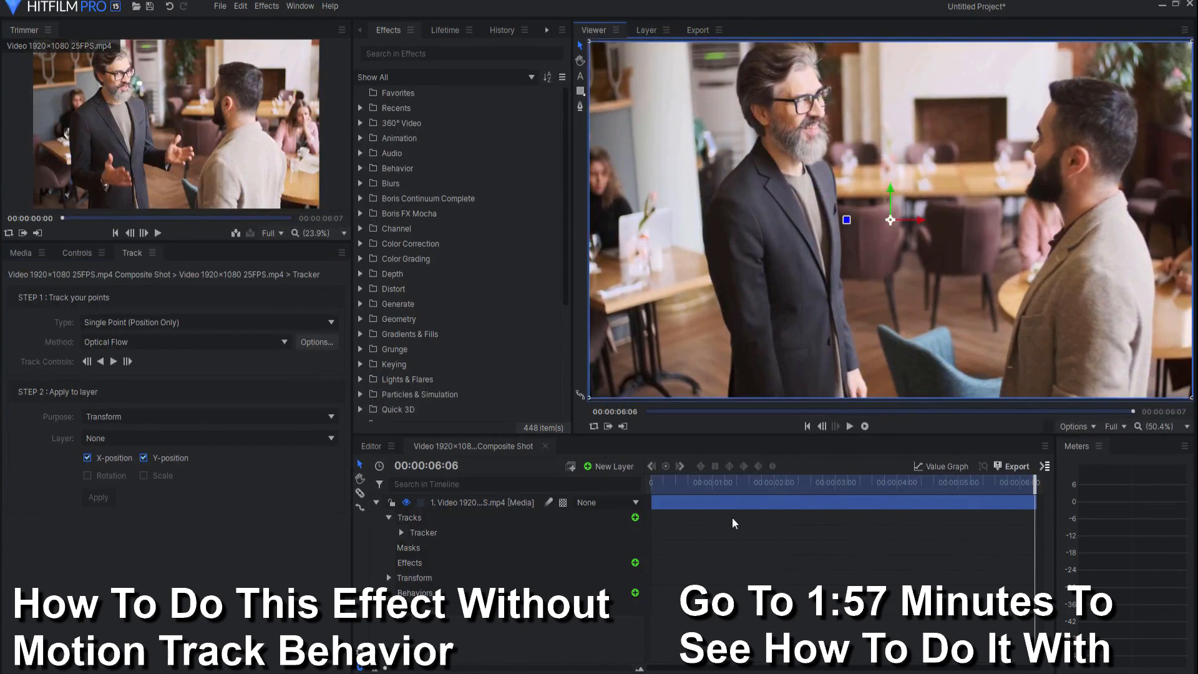
# Create a new point layer, set it as the tracker's target, and apply the tracking data.
pyautogui.click(611, 466)
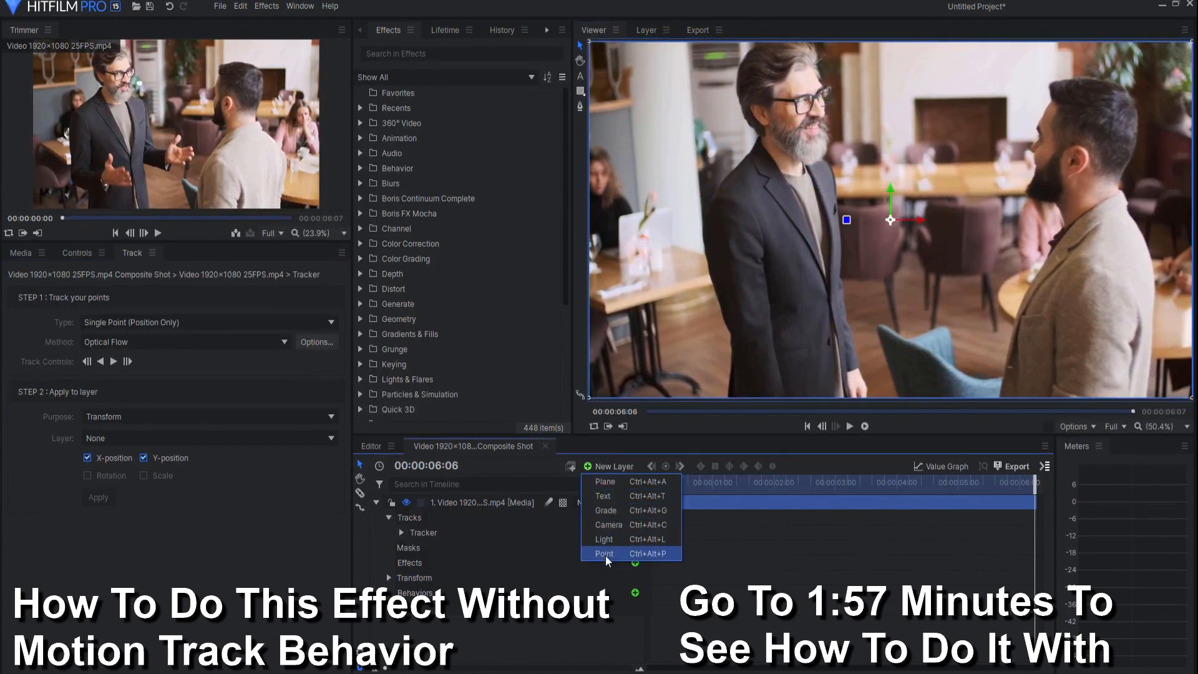
pyautogui.click(602, 553)
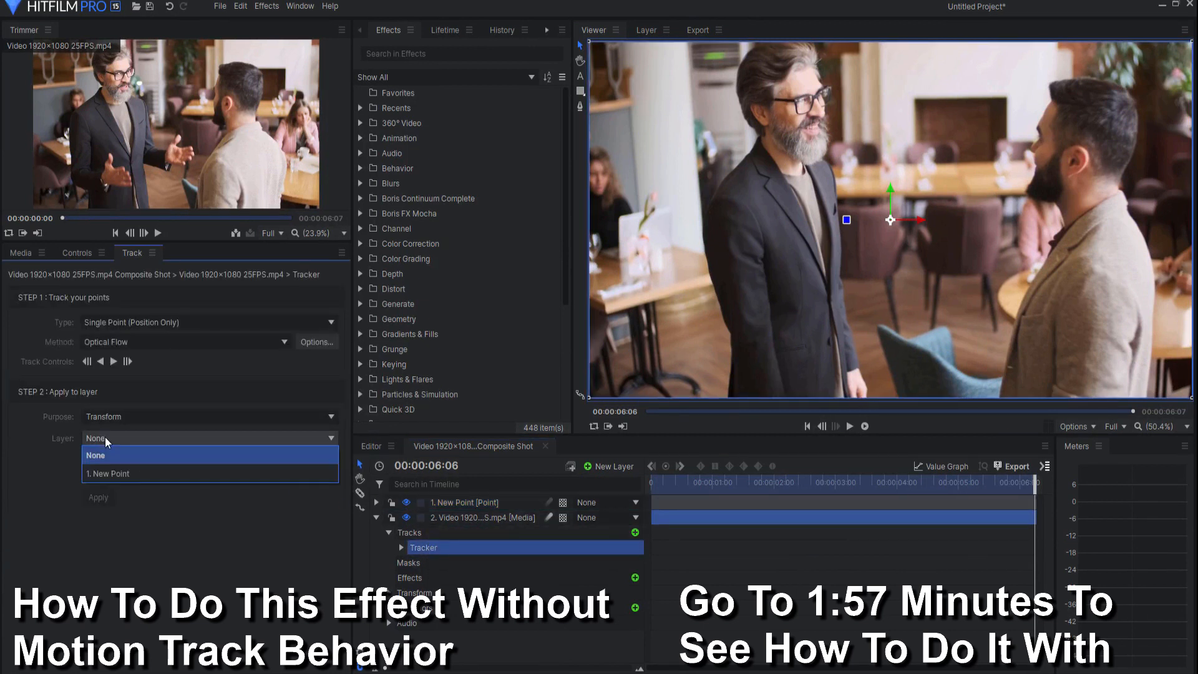
pyautogui.click(108, 472)
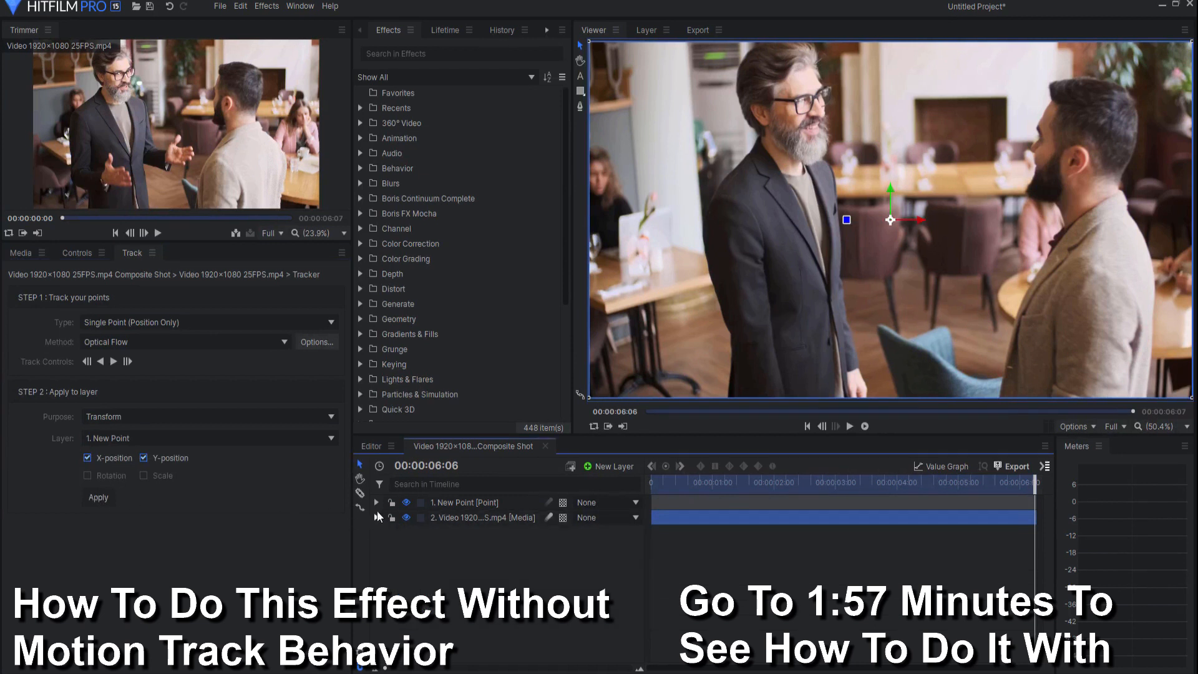
pyautogui.click(21, 252)
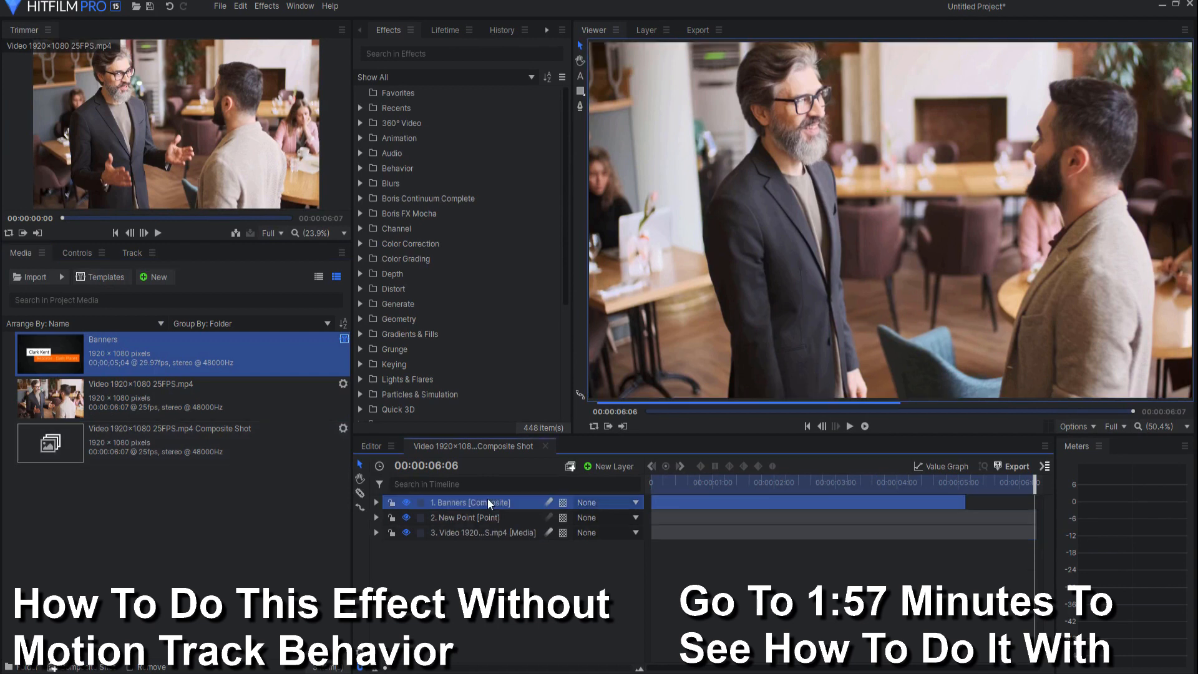
# Scale the banner to 50% and drag it beside the older man's beard.
pyautogui.moveTo(1032, 492); pyautogui.dragTo(666, 492)
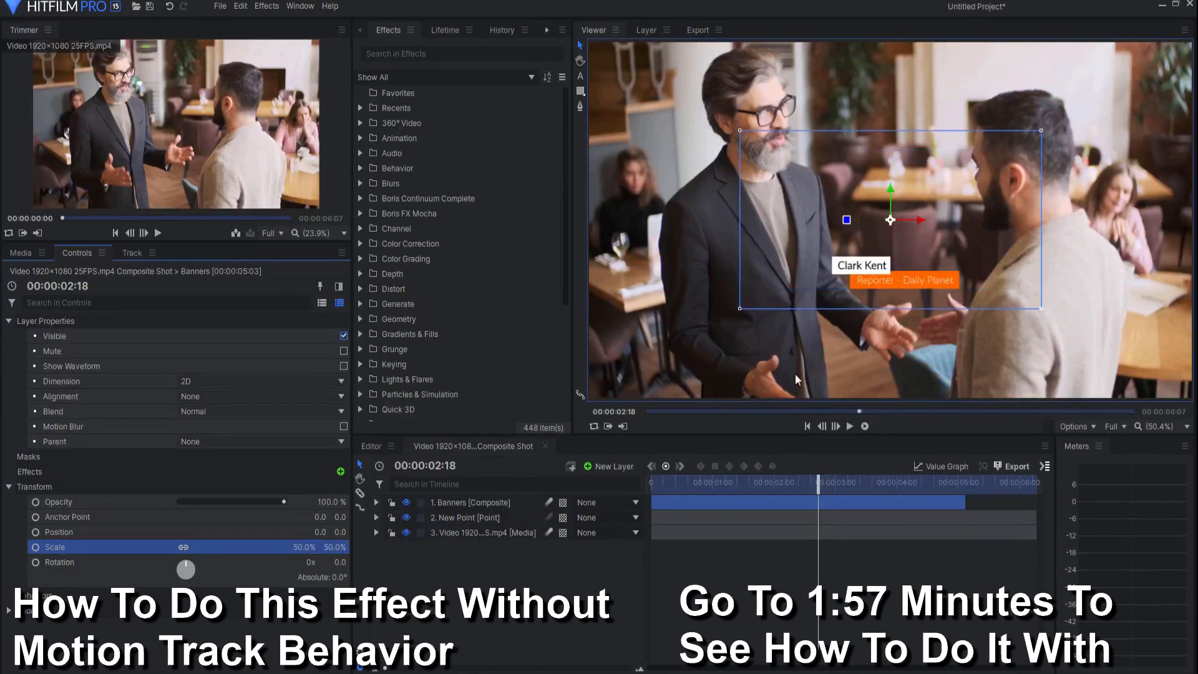
pyautogui.moveTo(890, 221); pyautogui.dragTo(744, 130)
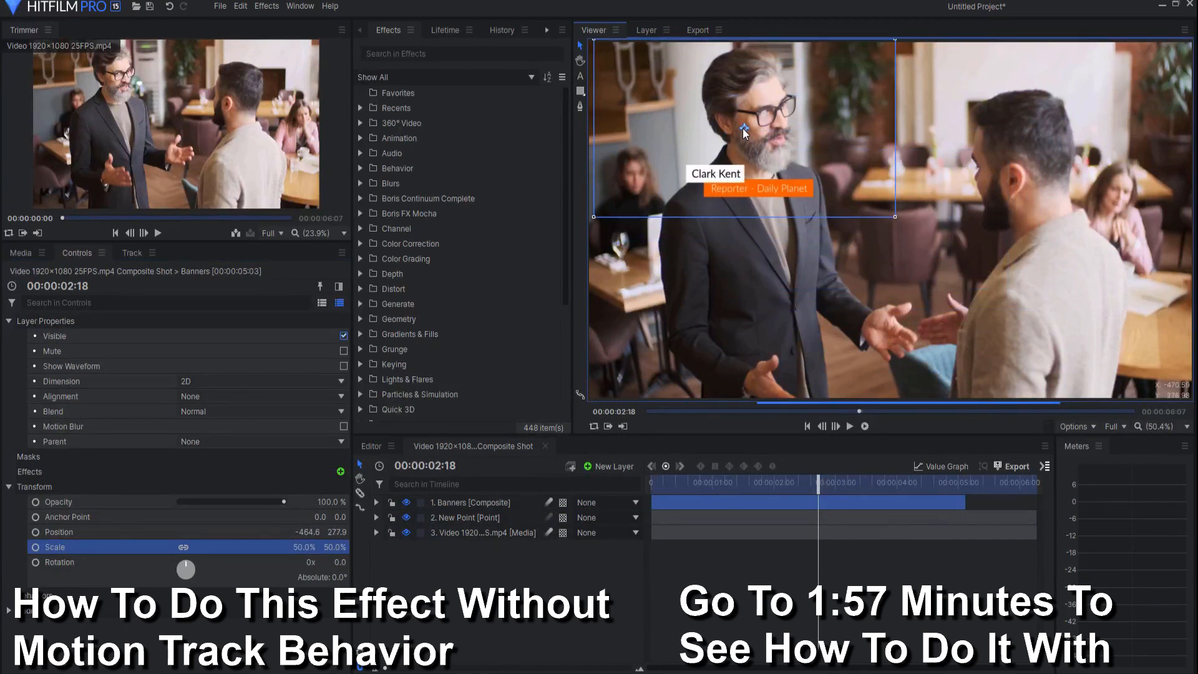
pyautogui.click(464, 517)
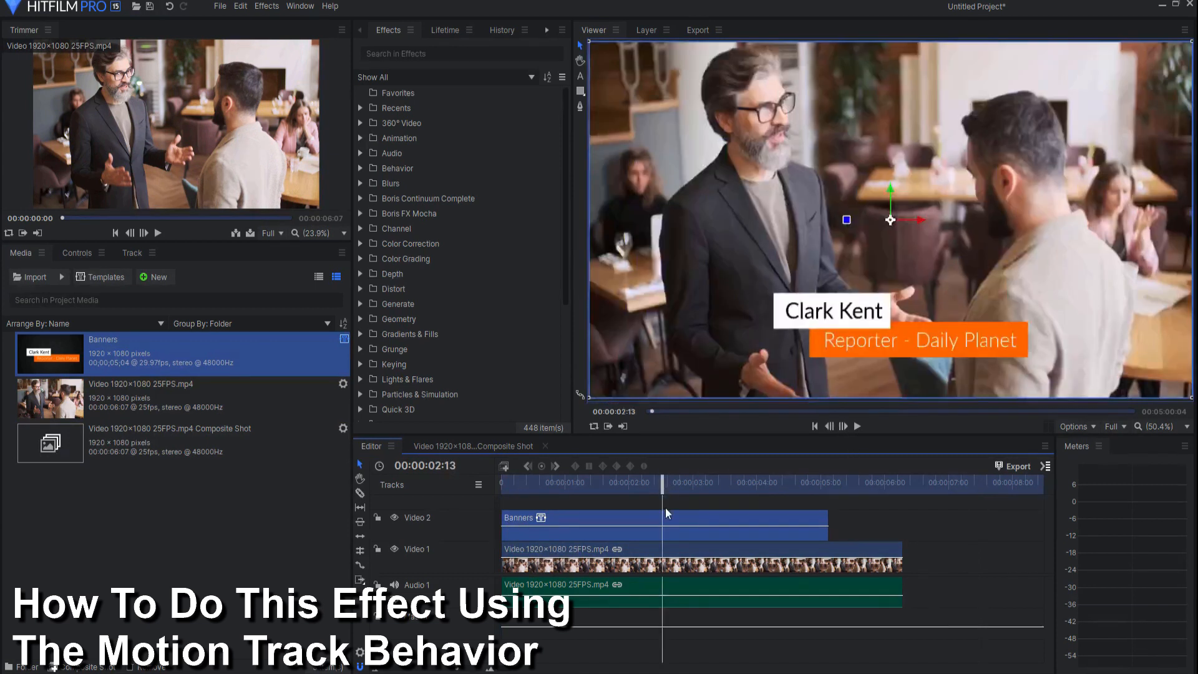
# Set the Banners clip's Scale to 50% in its Controls.
pyautogui.click(75, 252)
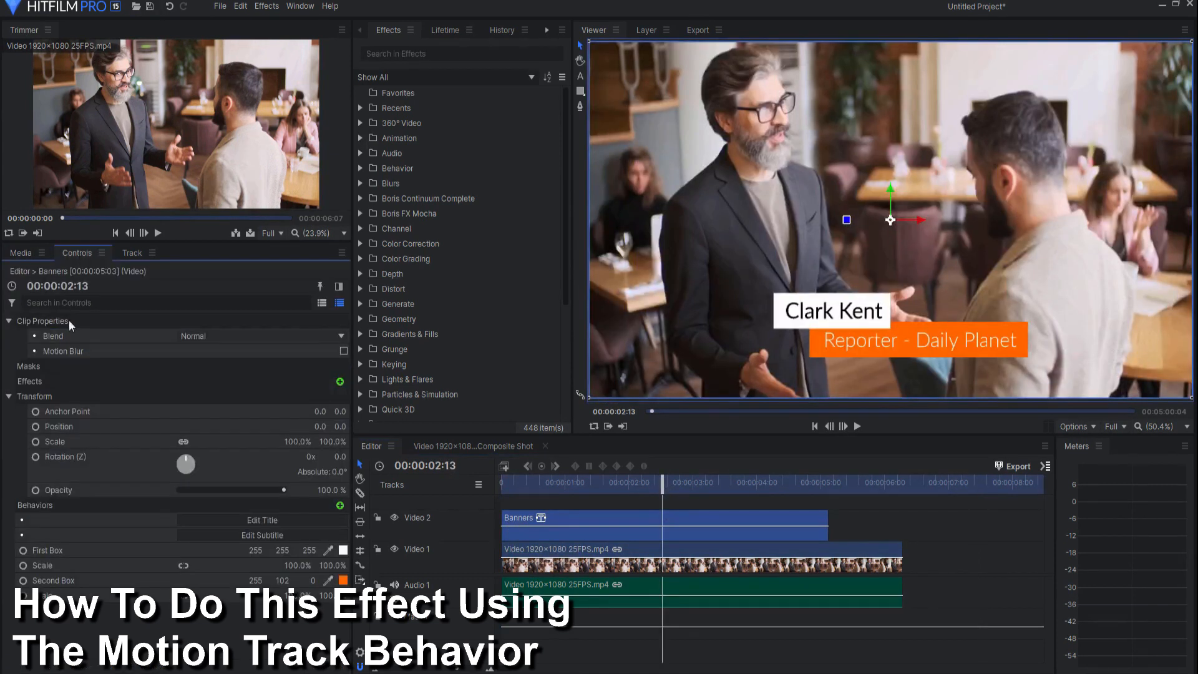
pyautogui.click(298, 441)
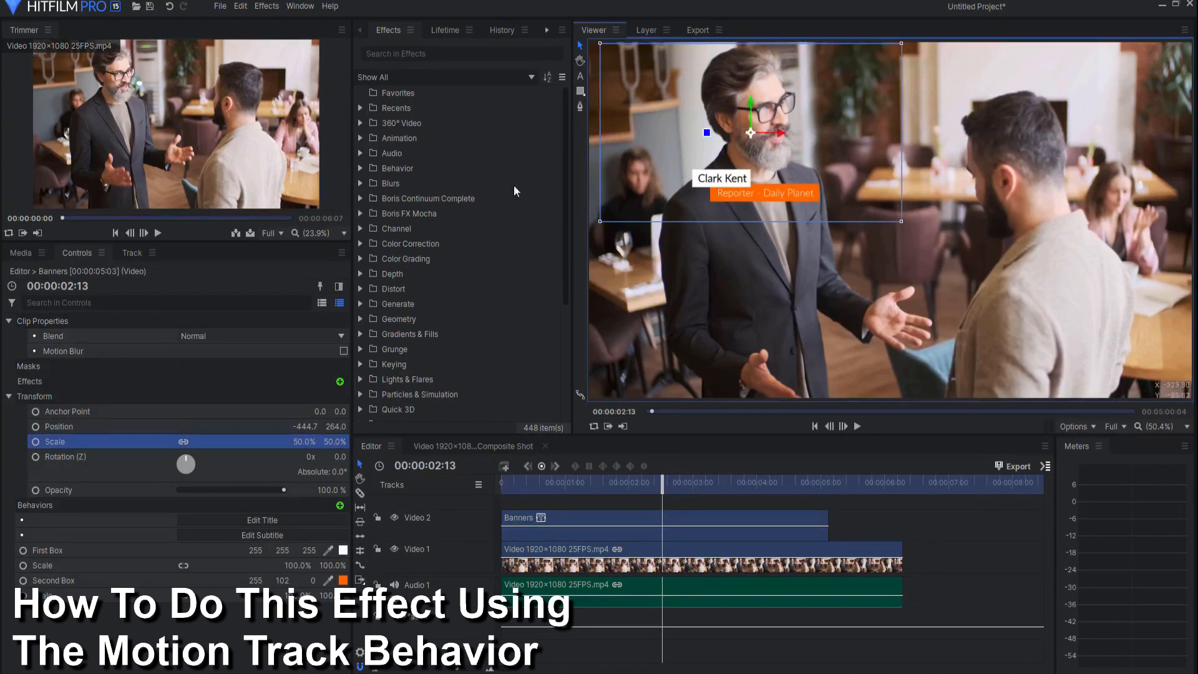
pyautogui.click(461, 54)
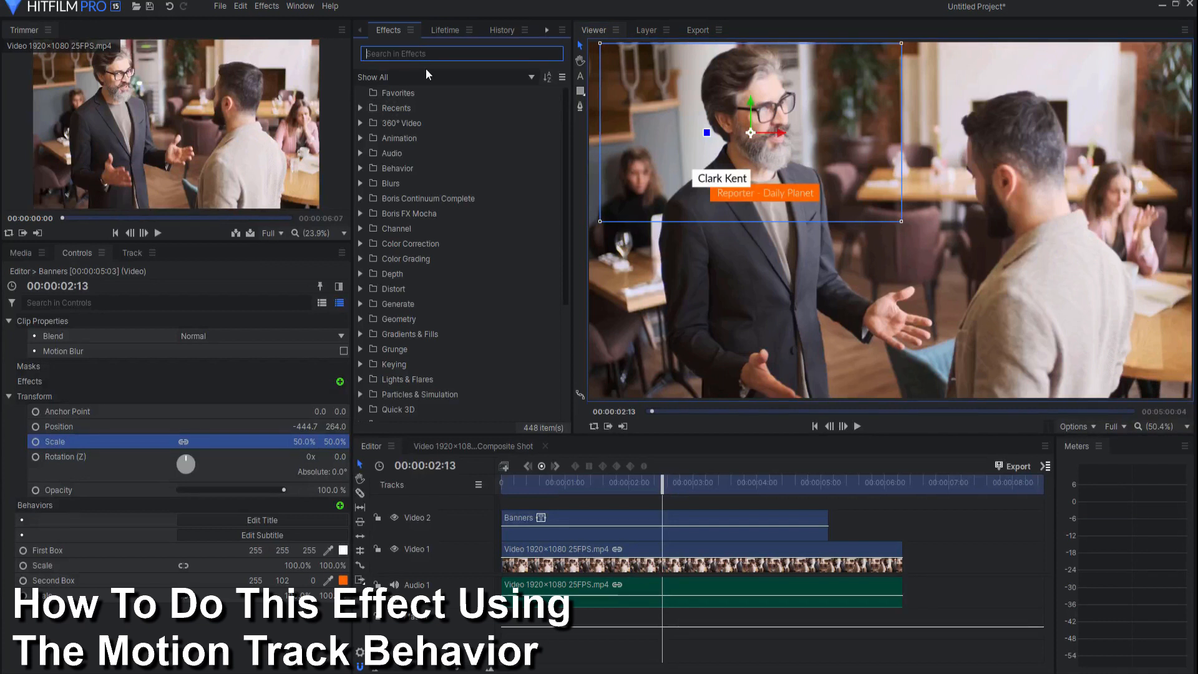
# Search 'motion', apply the Motion Track behavior to the Banners clip, and return to start.
pyautogui.write('motion')
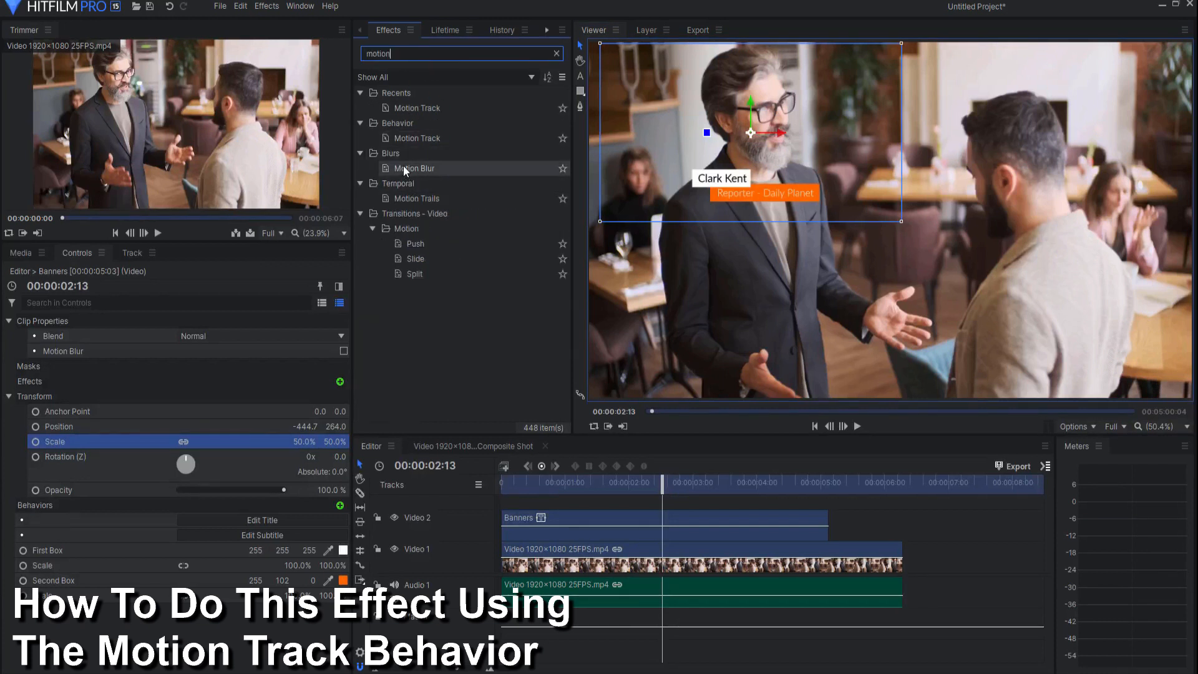
pyautogui.moveTo(415, 138); pyautogui.dragTo(576, 436)
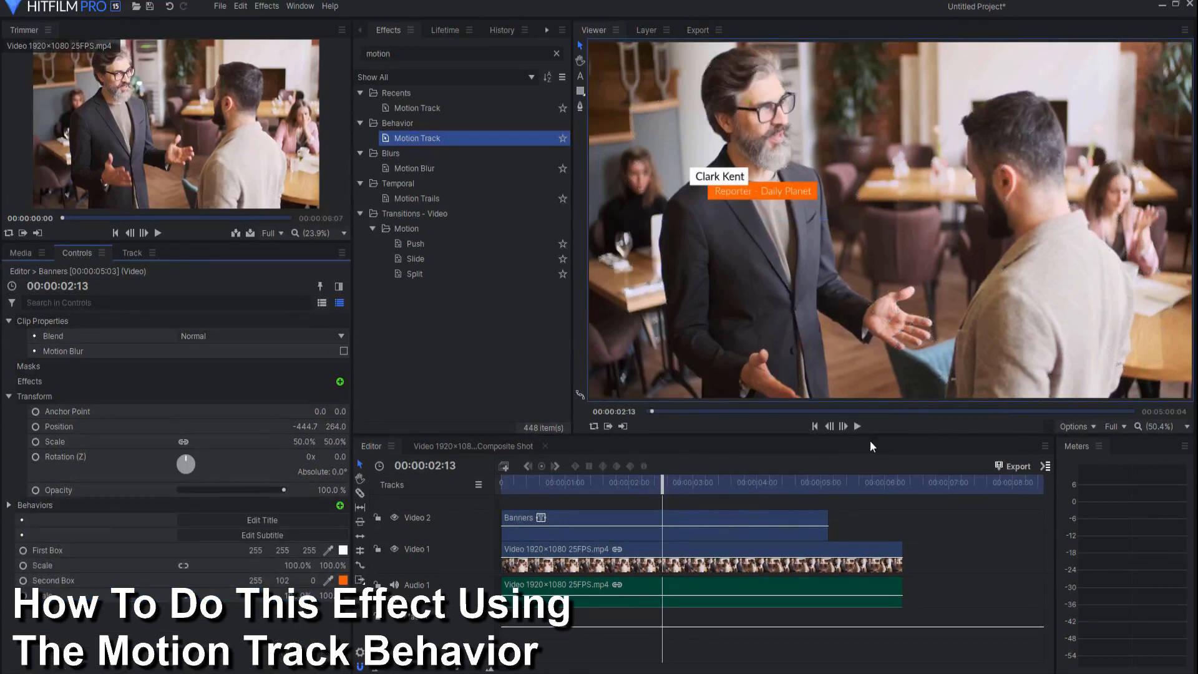
pyautogui.click(856, 426)
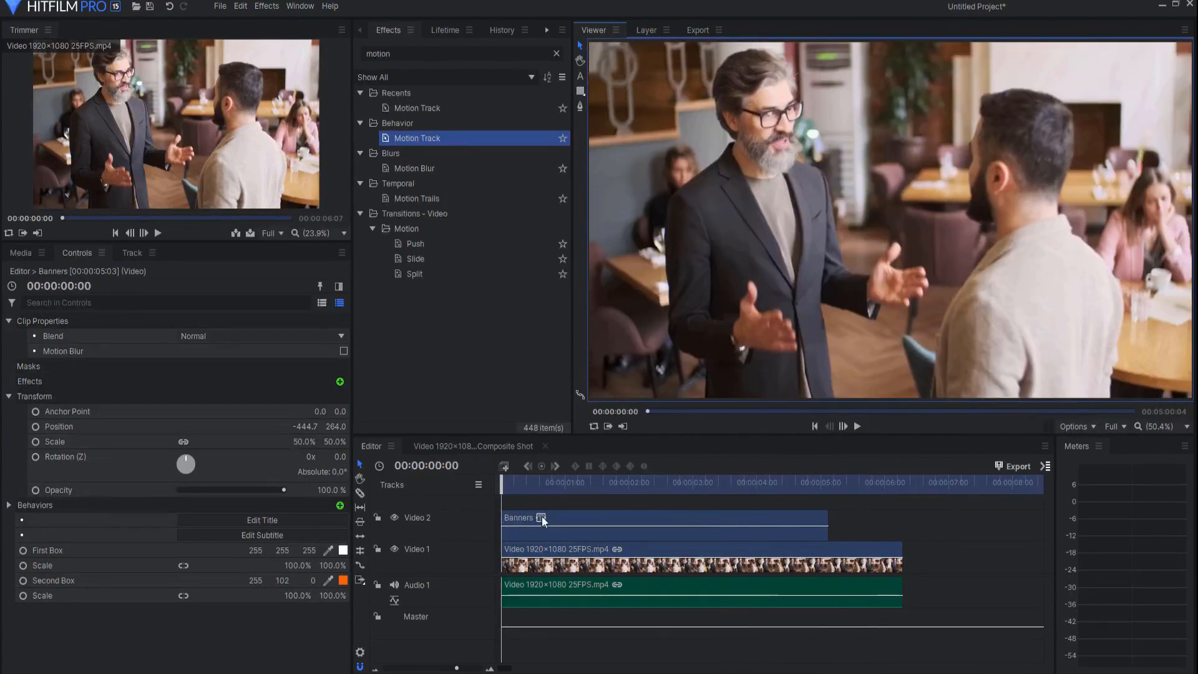
# Copy the Banners clip onto Video 3 and move the copy beside the younger man's beard.
pyautogui.rightClick(542, 517)
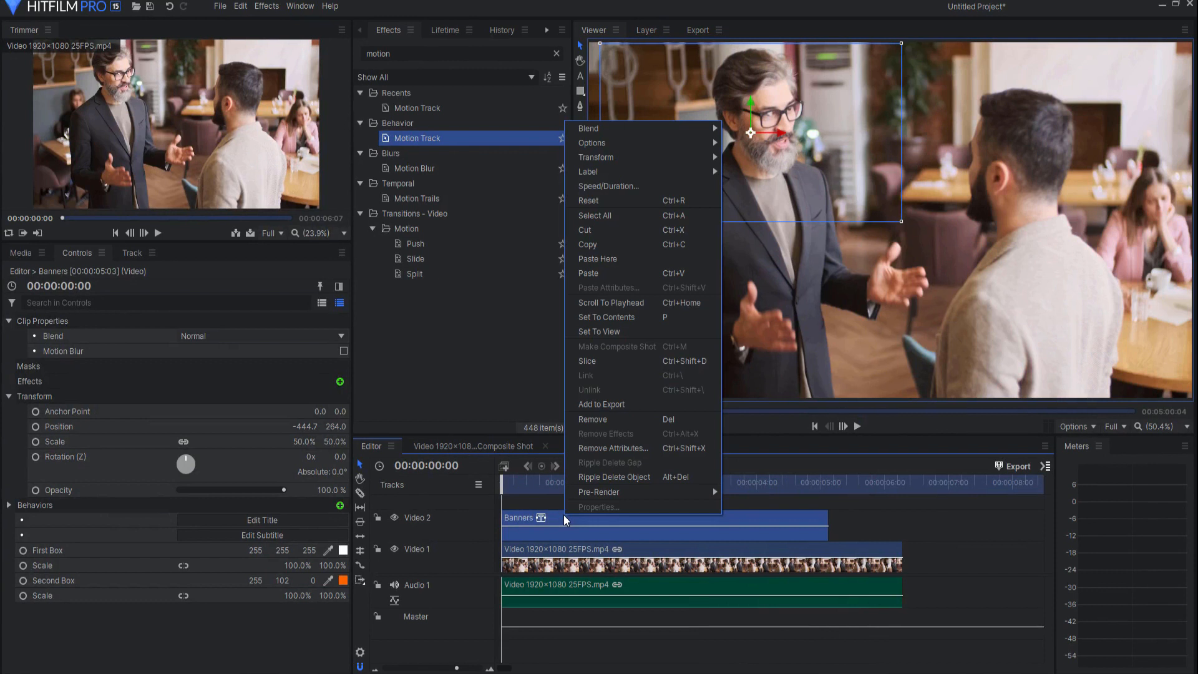
pyautogui.moveTo(598, 258)
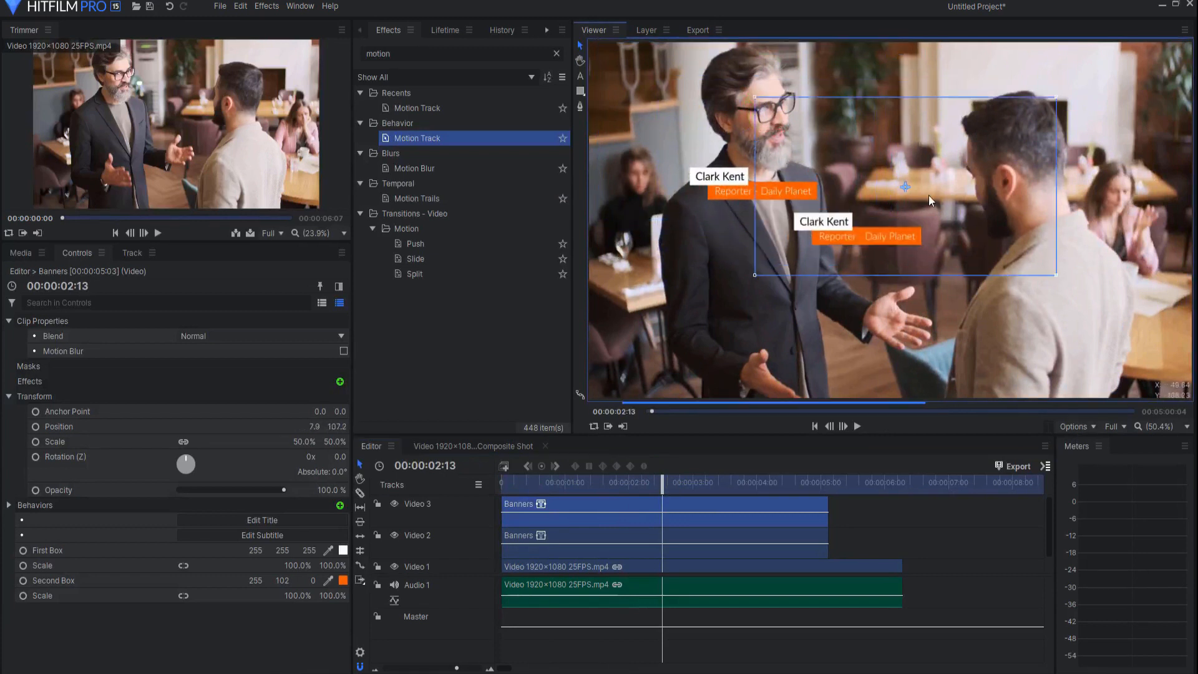
pyautogui.moveTo(905, 187); pyautogui.dragTo(1007, 206)
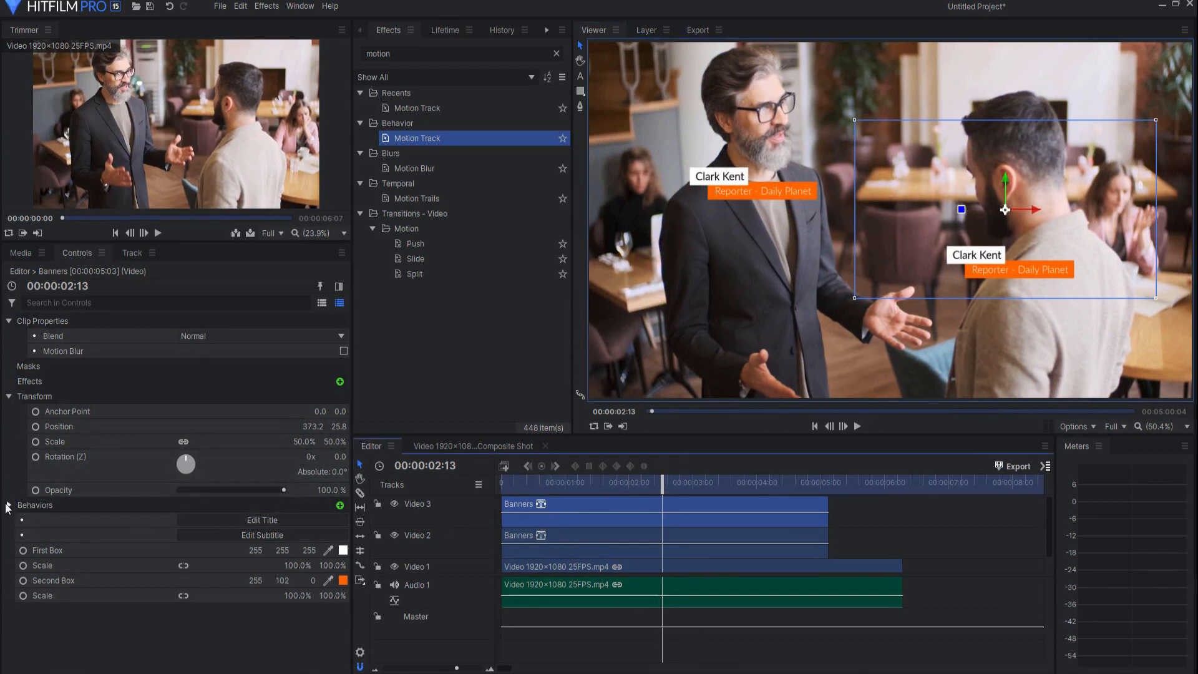
# Set the second banner's Motion Track behavior to take motion from the Video 1 clip.
pyautogui.click(8, 507)
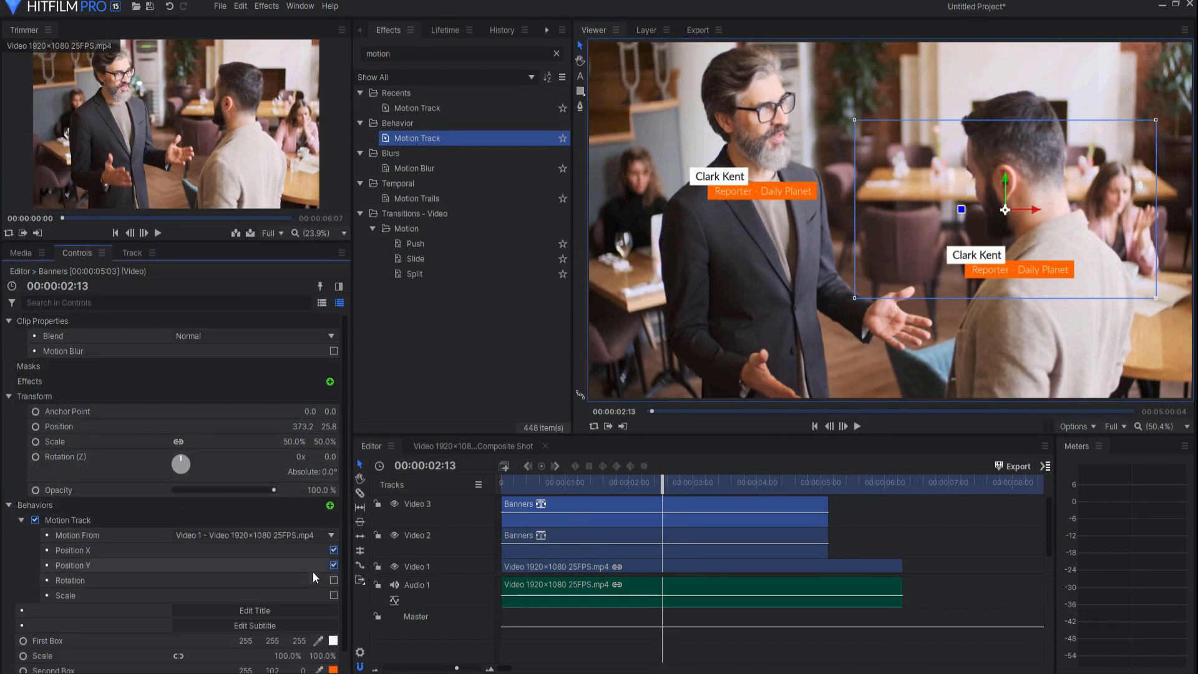
pyautogui.click(68, 519)
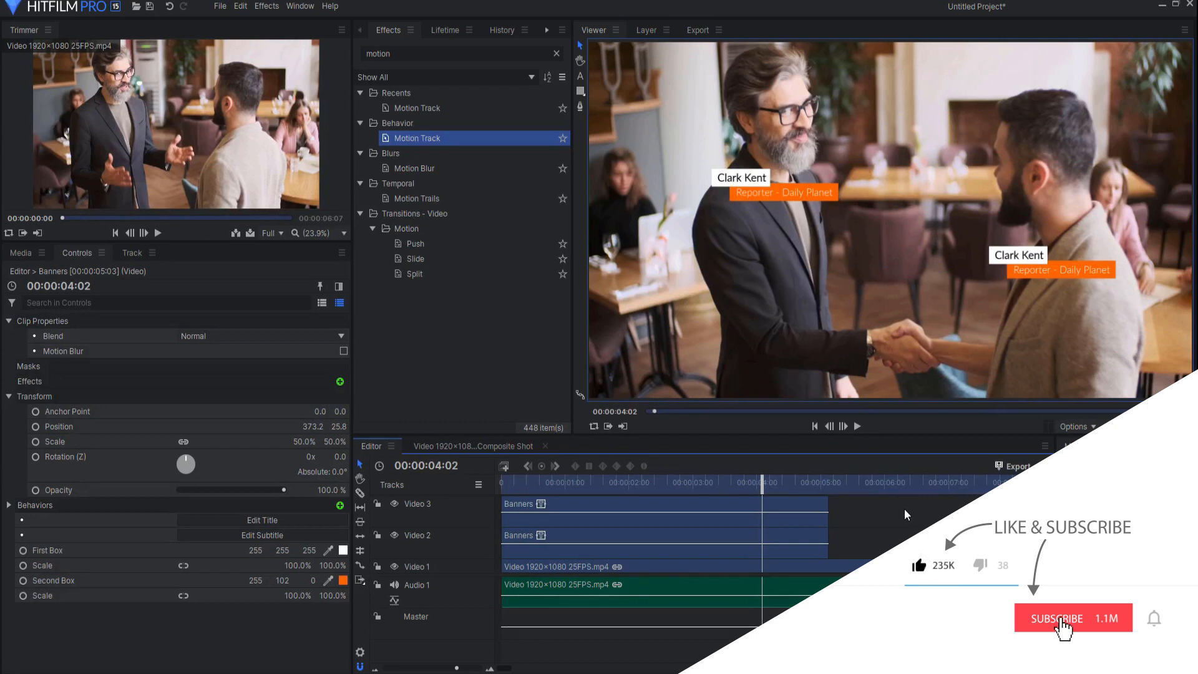
pyautogui.click(1071, 618)
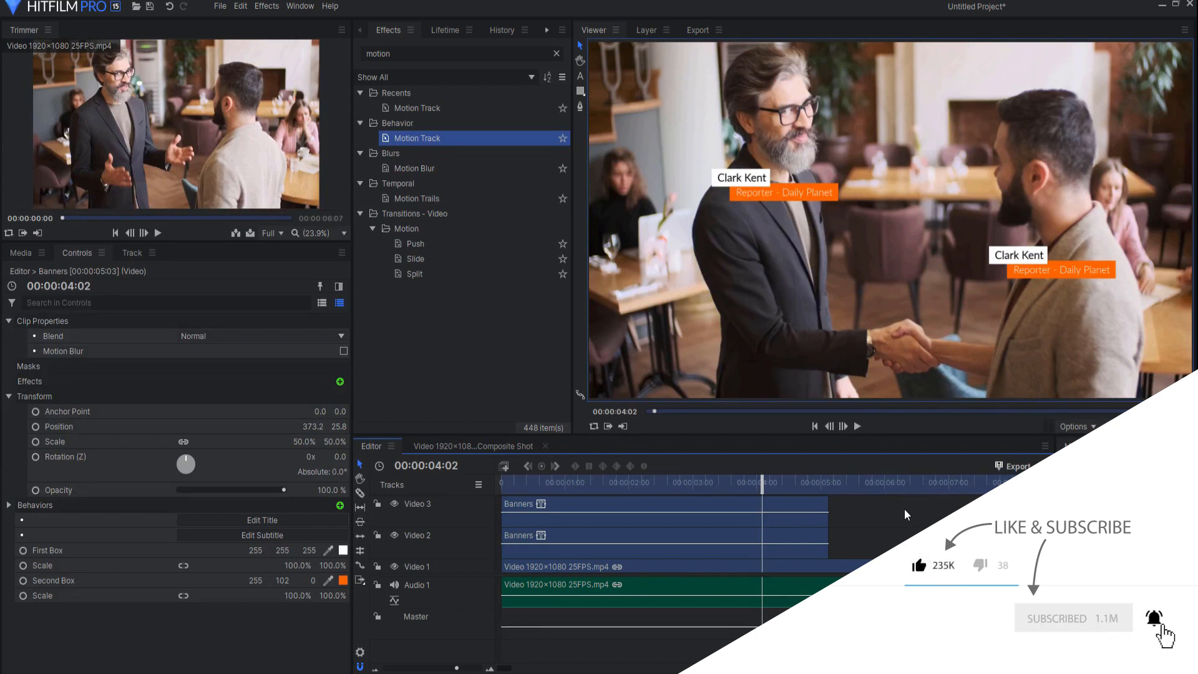